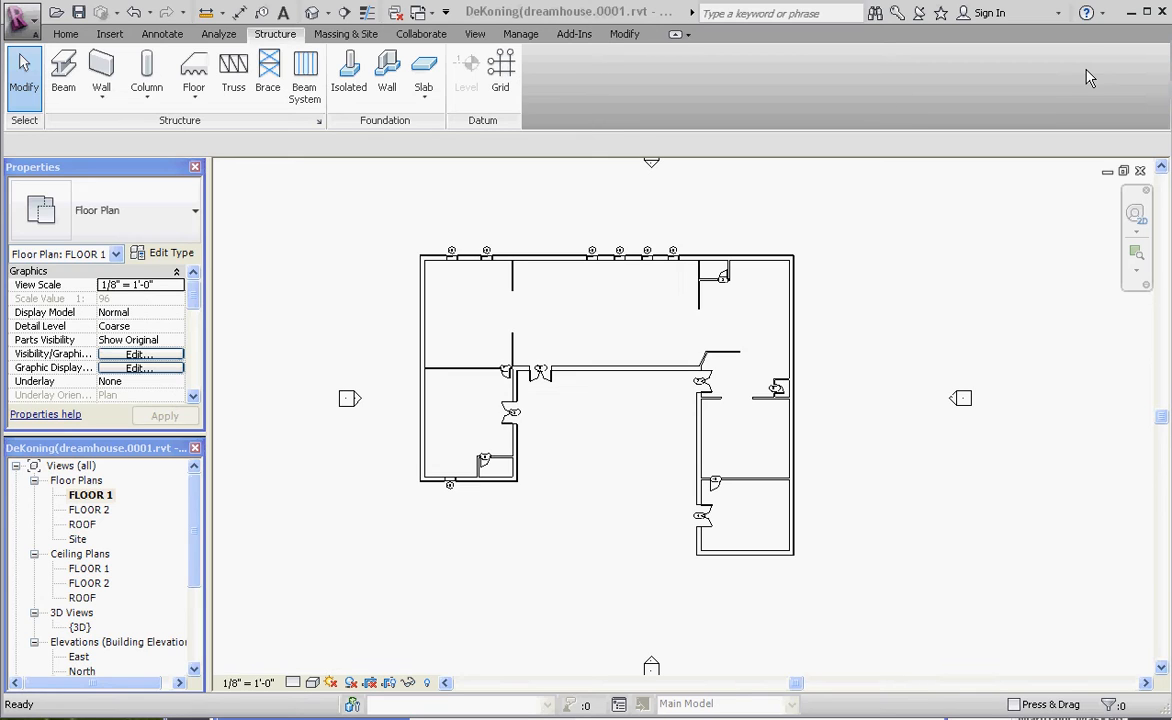
pyautogui.moveTo(545, 115)
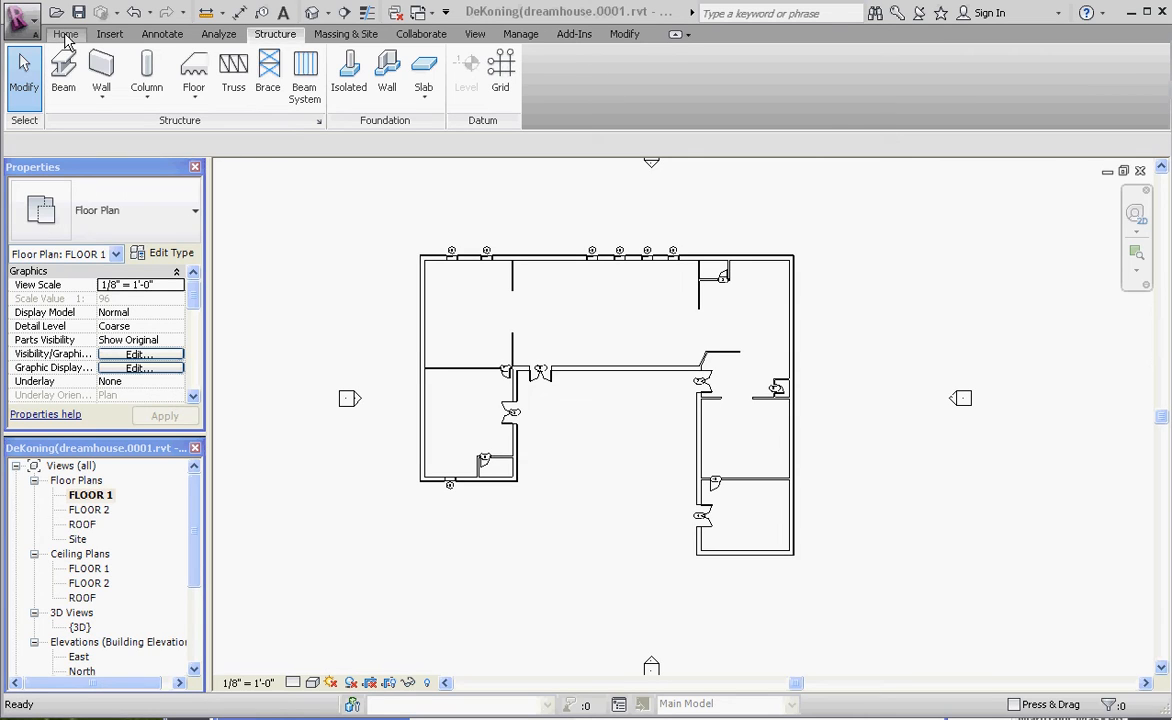
pyautogui.moveTo(497, 138)
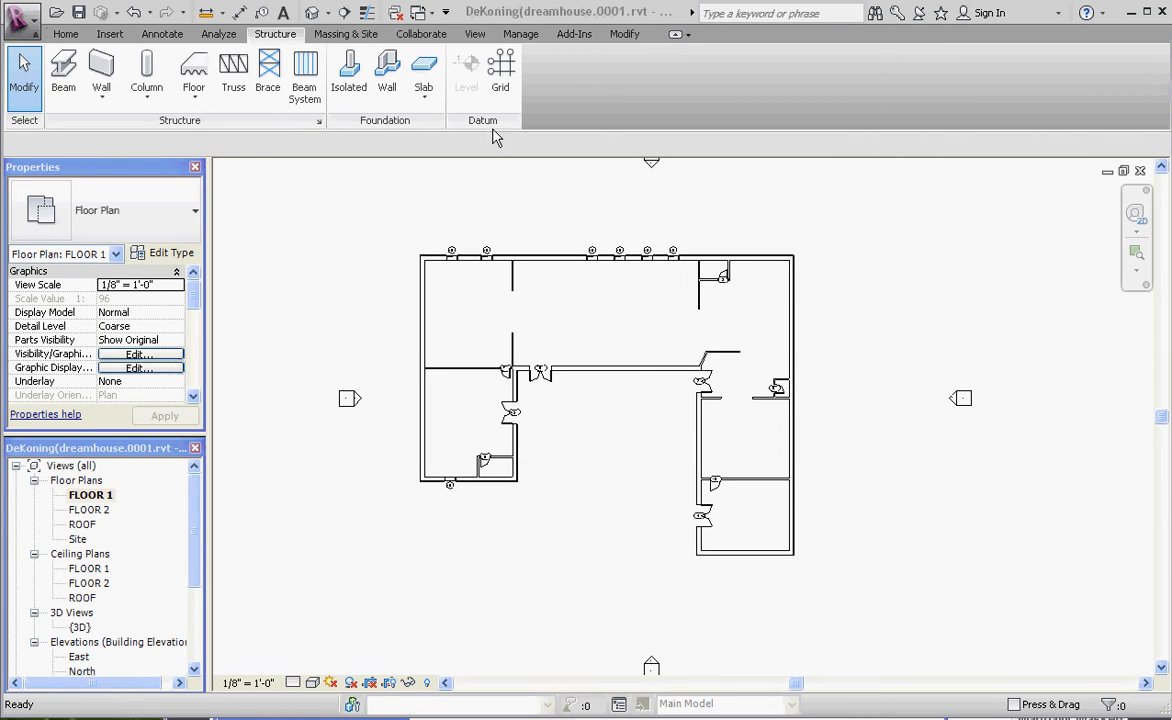
pyautogui.moveTo(219, 33)
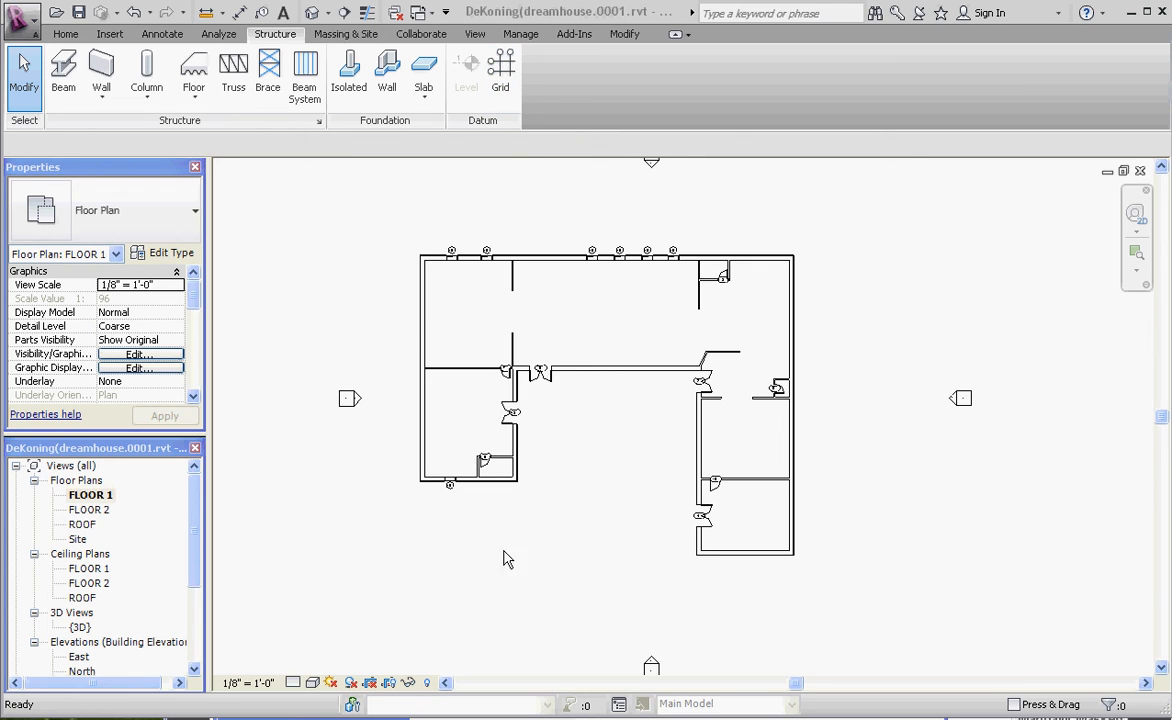
pyautogui.moveTo(505, 546)
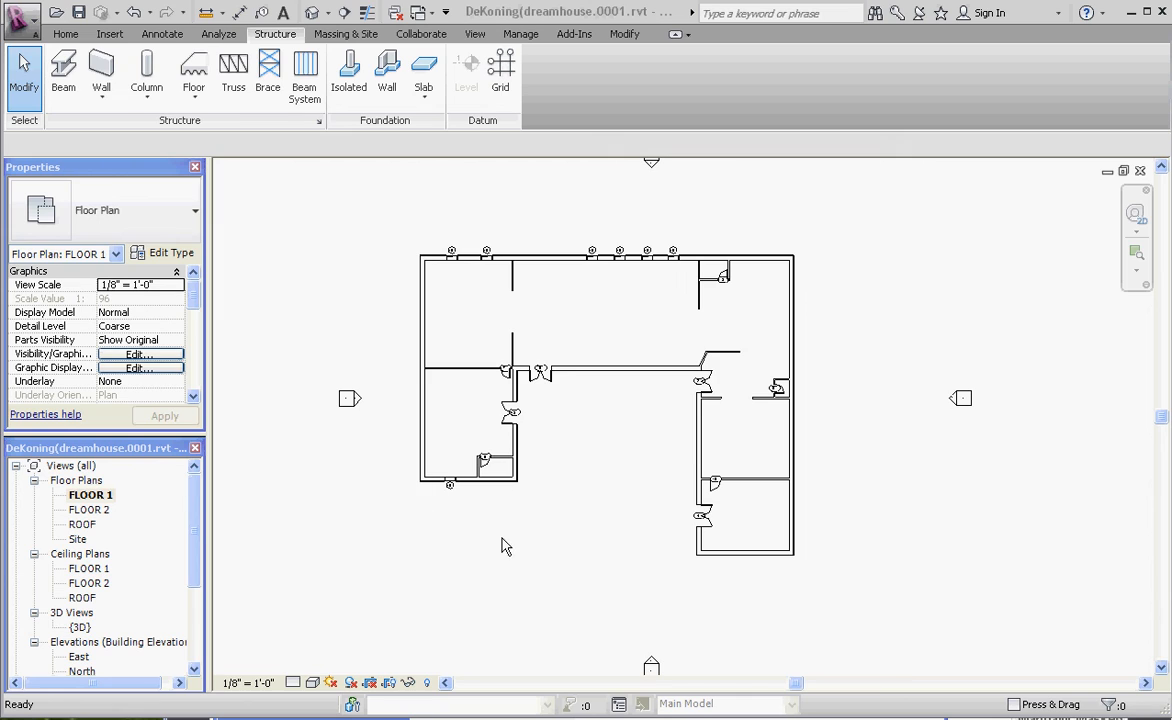
pyautogui.moveTo(490, 536)
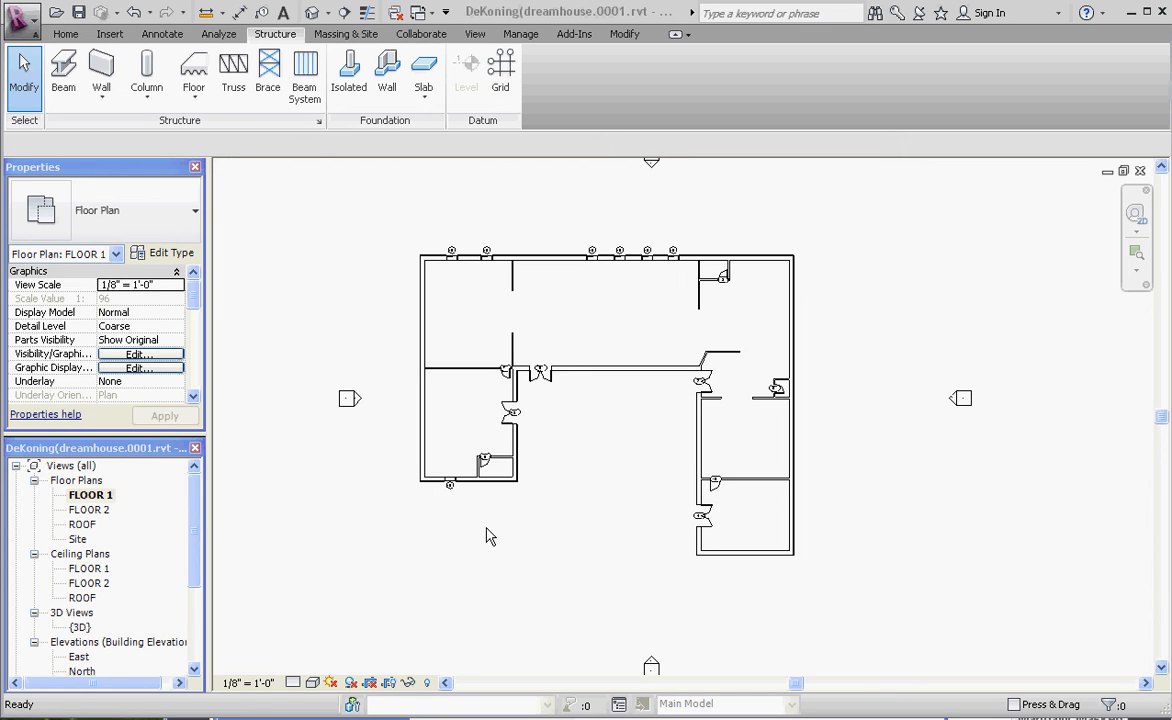
pyautogui.moveTo(433, 528)
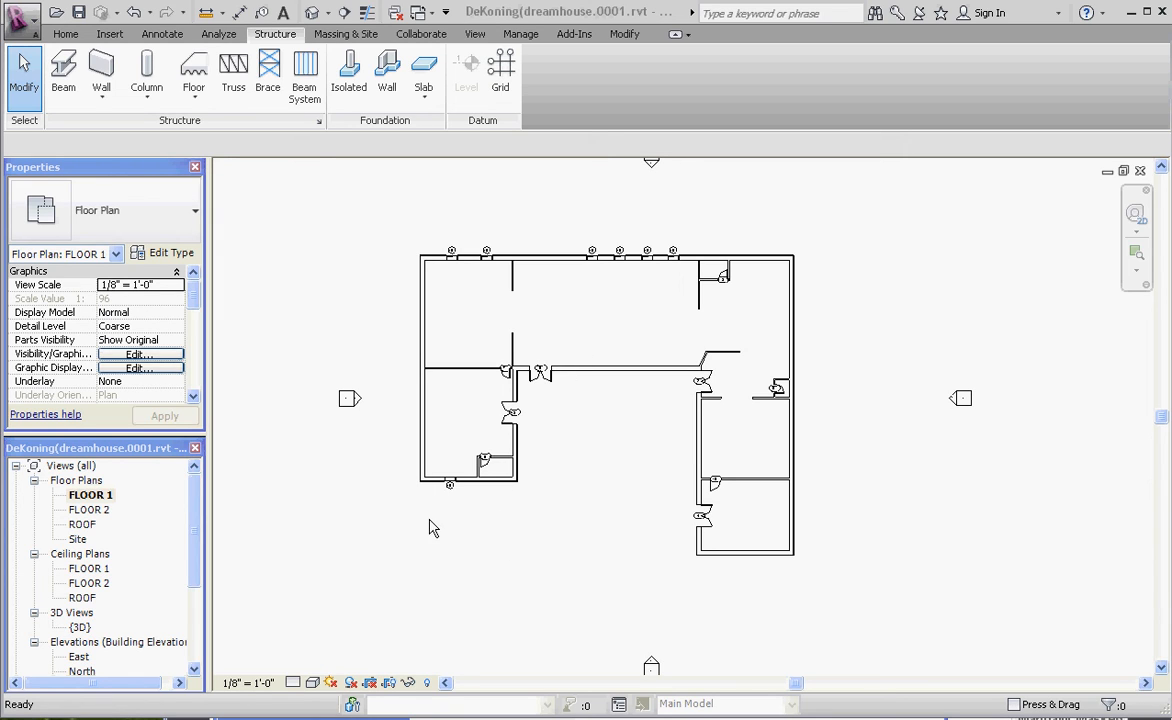
pyautogui.moveTo(520, 515)
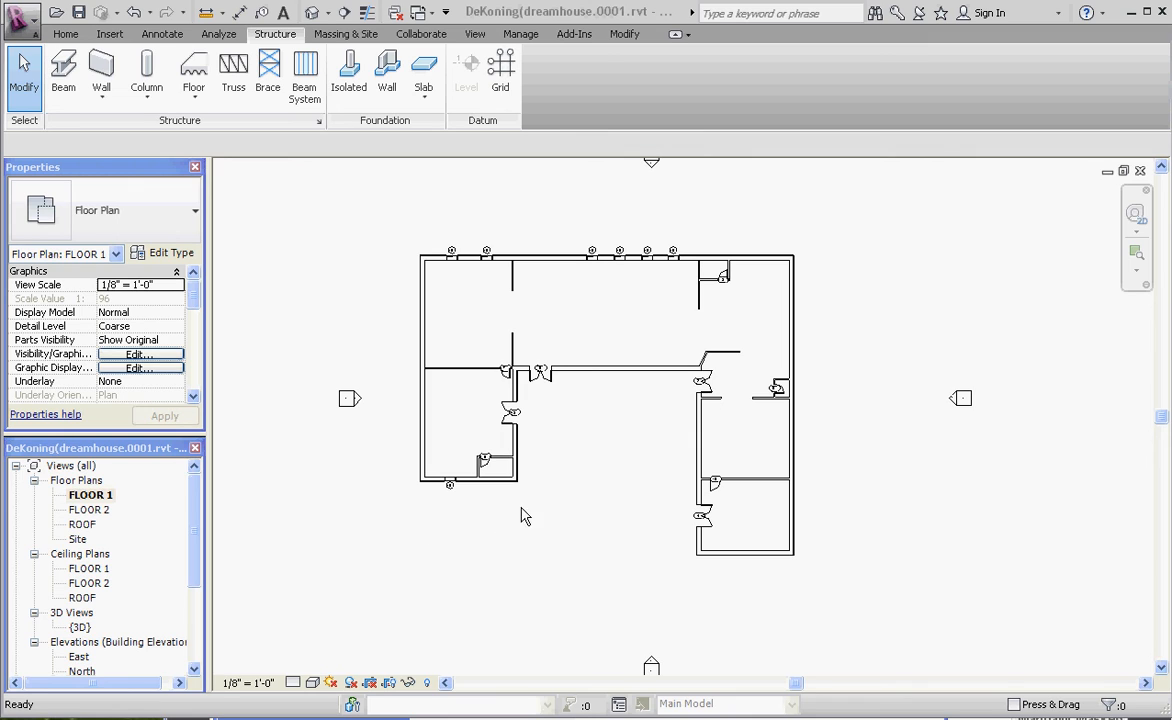
pyautogui.moveTo(562, 407)
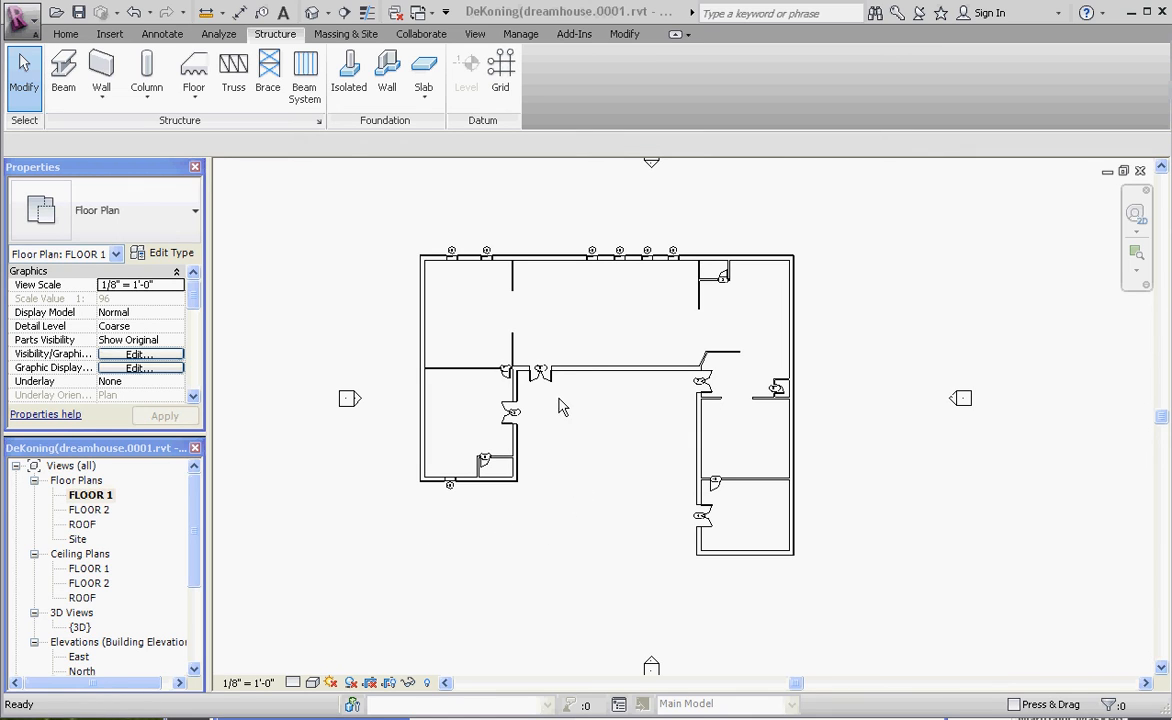
pyautogui.moveTo(556, 406)
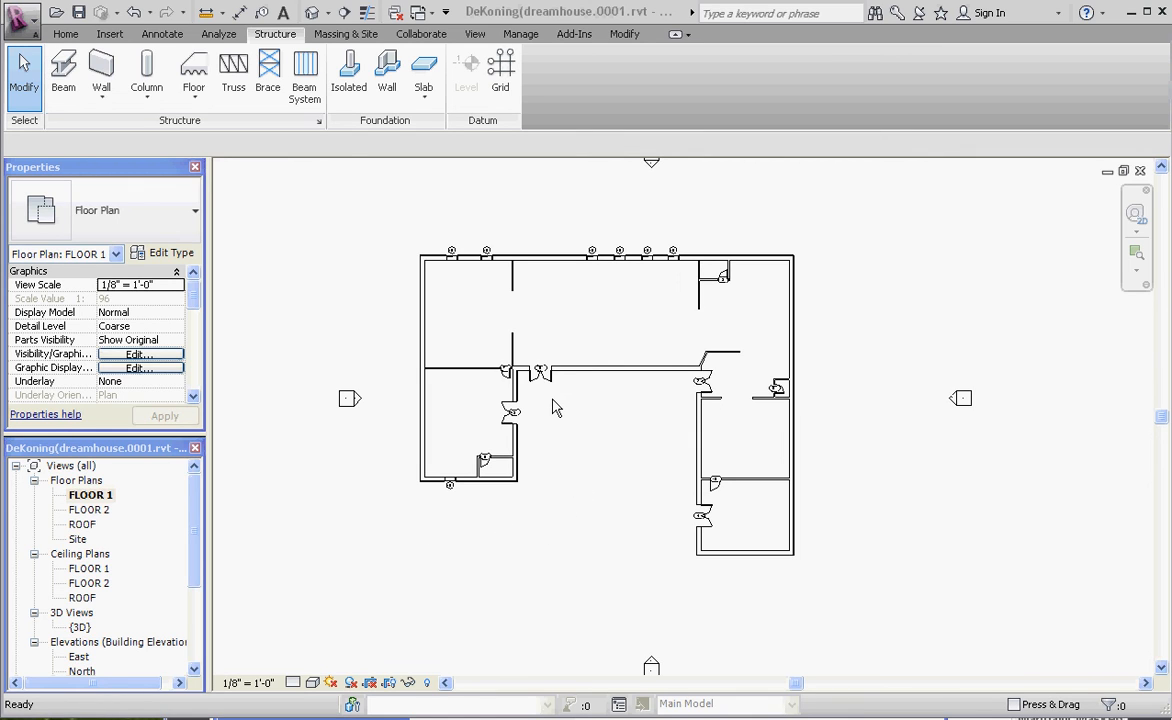